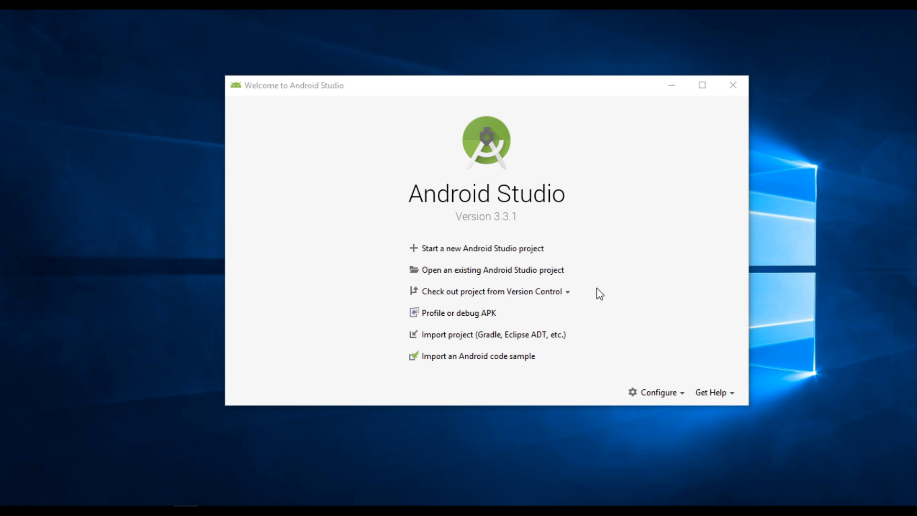
{"action": "mouse_move", "coordinate": [595, 296]}
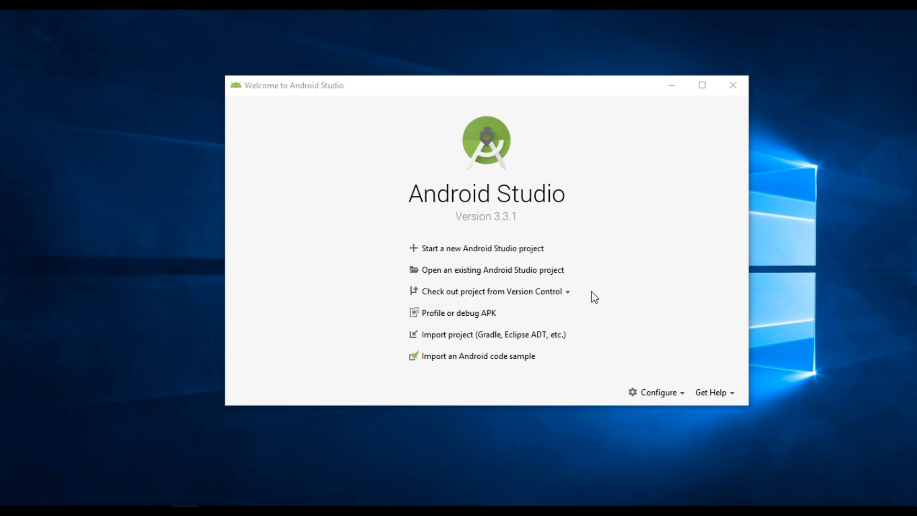
{"action": "mouse_move", "coordinate": [517, 248]}
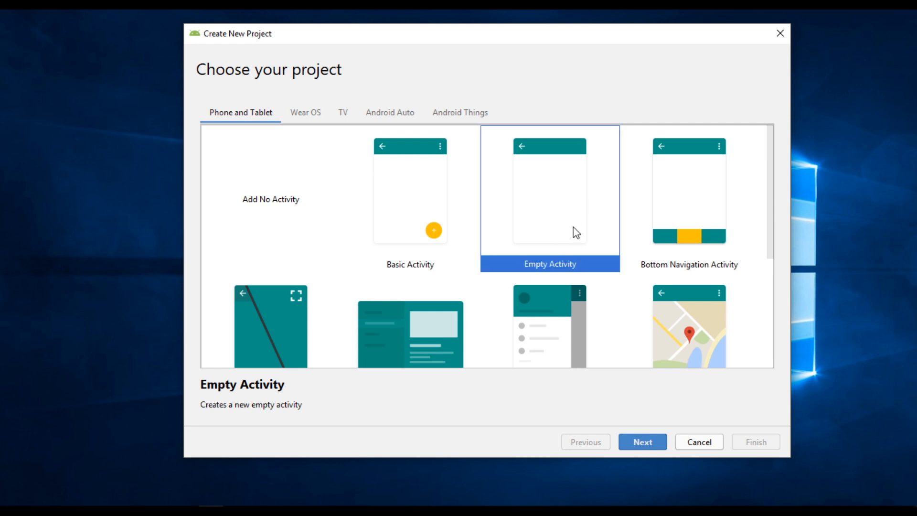
Create the AdMobExample Empty Activity project and bring up activity_main.xml.
{"action": "left_click", "coordinate": [642, 442]}
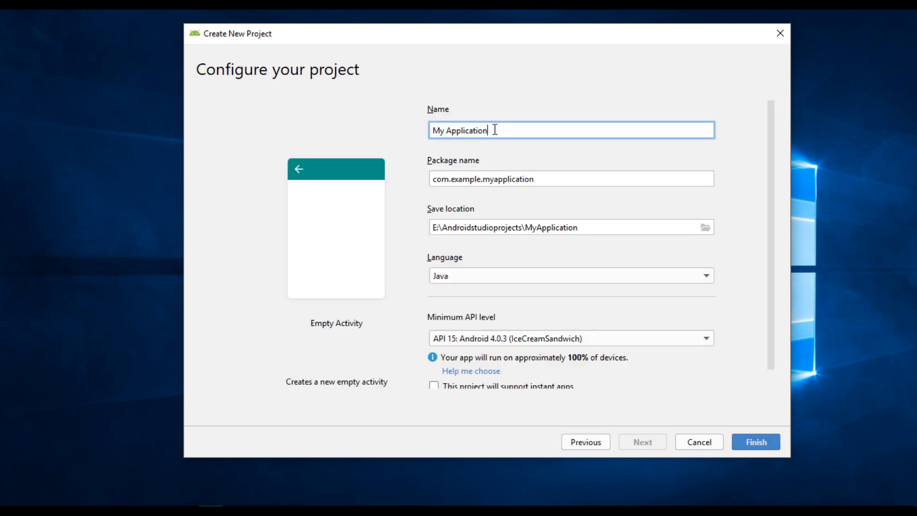
{"action": "type", "text": "AdM"}
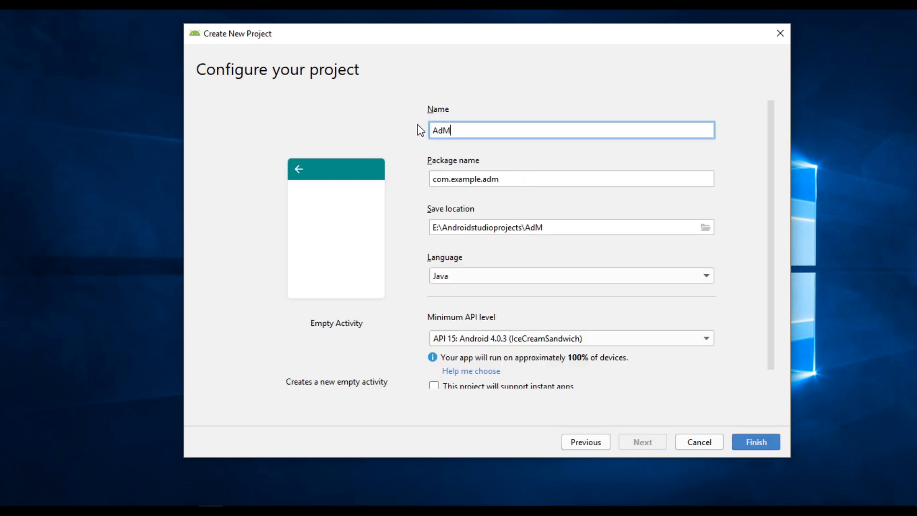
{"action": "type", "text": "obExc"}
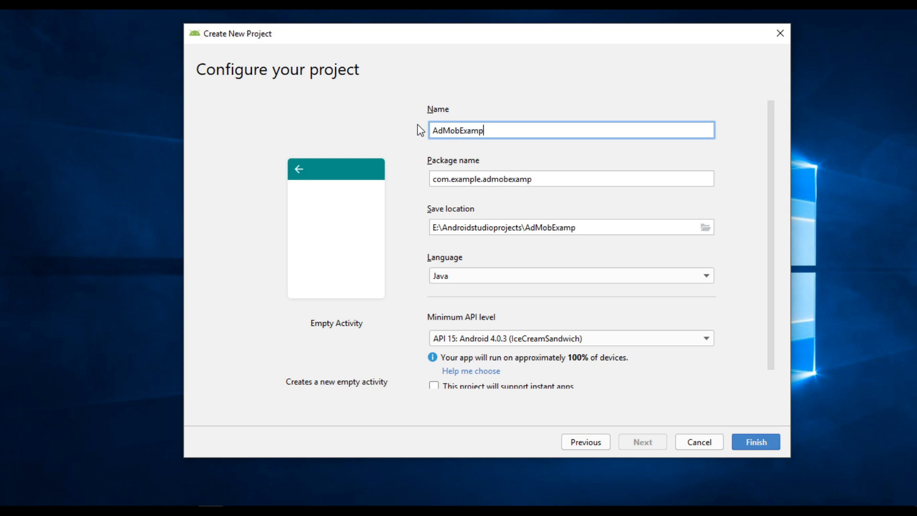
{"action": "type", "text": "le"}
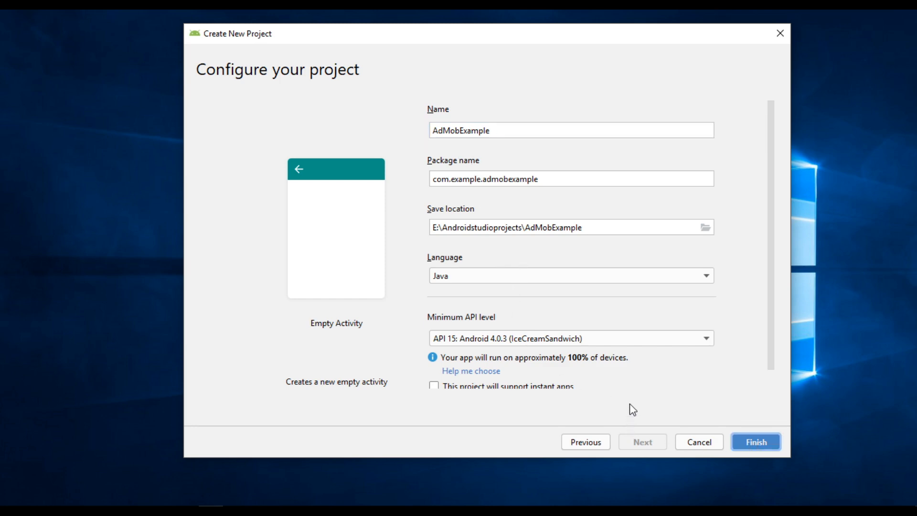
{"action": "left_click", "coordinate": [755, 442]}
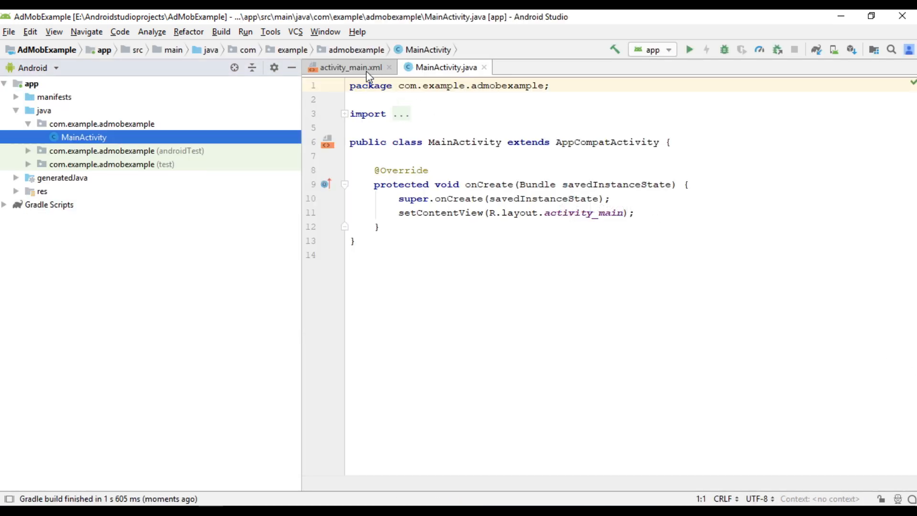
{"action": "left_click", "coordinate": [350, 67]}
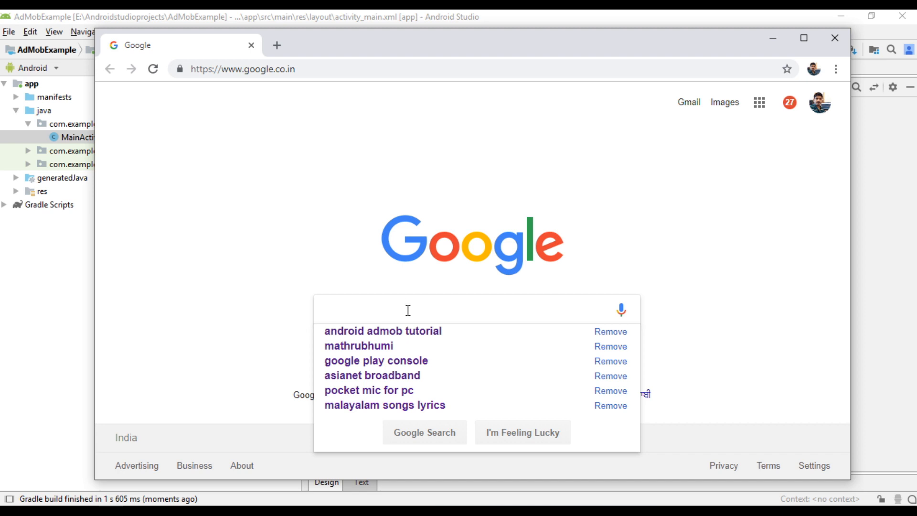
Find the AdMob Android Get Started guide and select google() in its build.gradle example.
{"action": "left_click", "coordinate": [383, 331]}
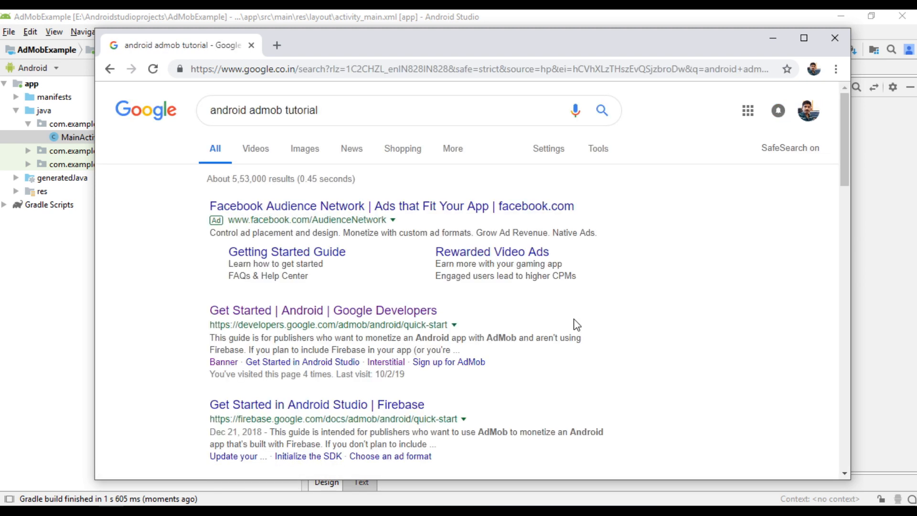
{"action": "left_click", "coordinate": [323, 310]}
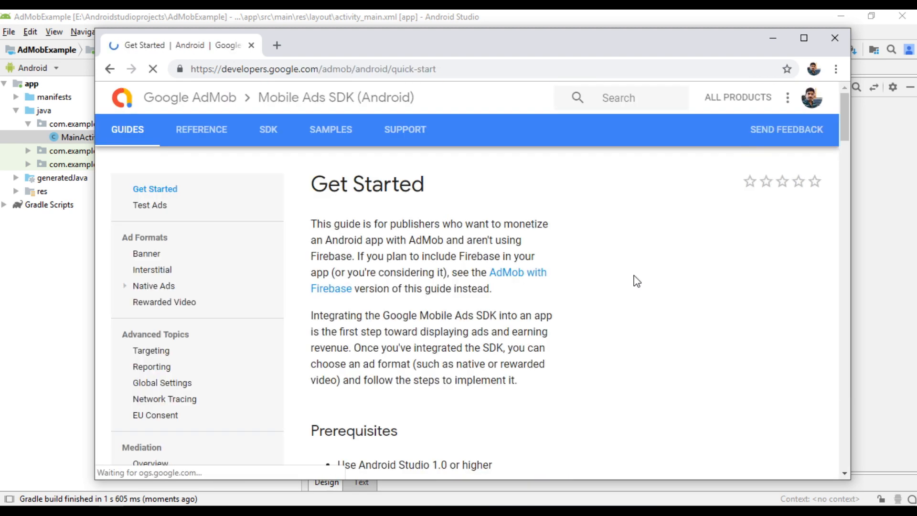
{"action": "scroll", "scroll_direction": "down", "scroll_amount": 3}
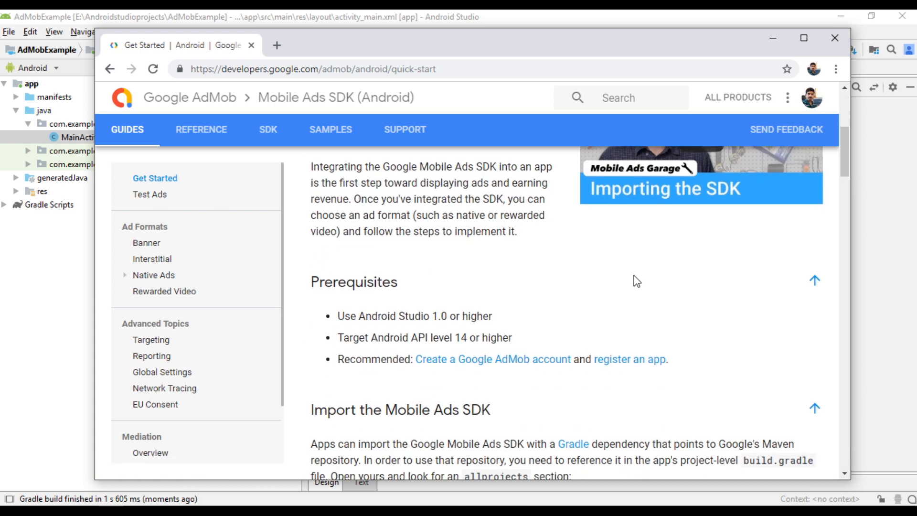
{"action": "scroll", "scroll_direction": "down", "scroll_amount": 3}
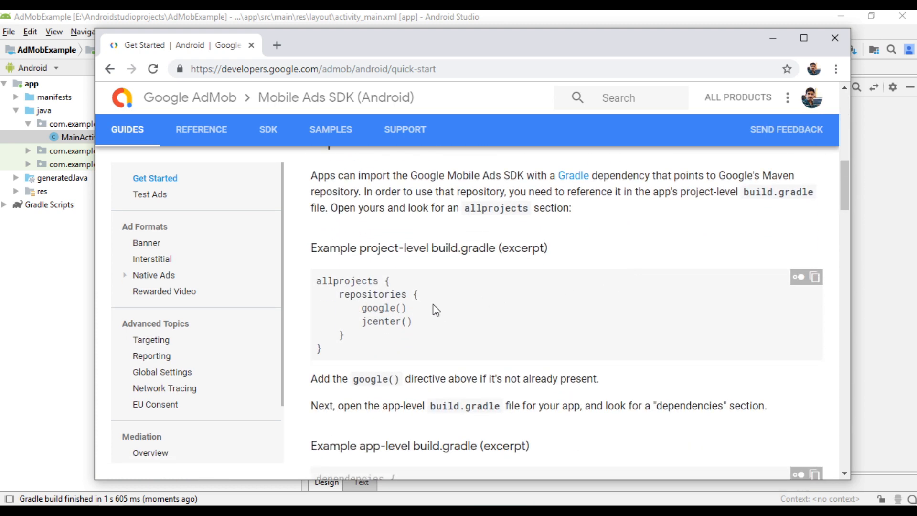
{"action": "mouse_move", "coordinate": [361, 290]}
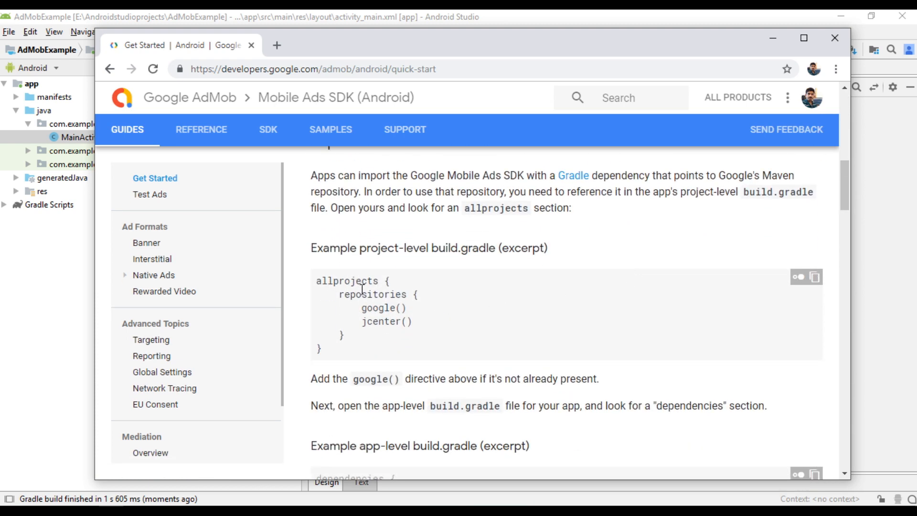
{"action": "mouse_move", "coordinate": [393, 320]}
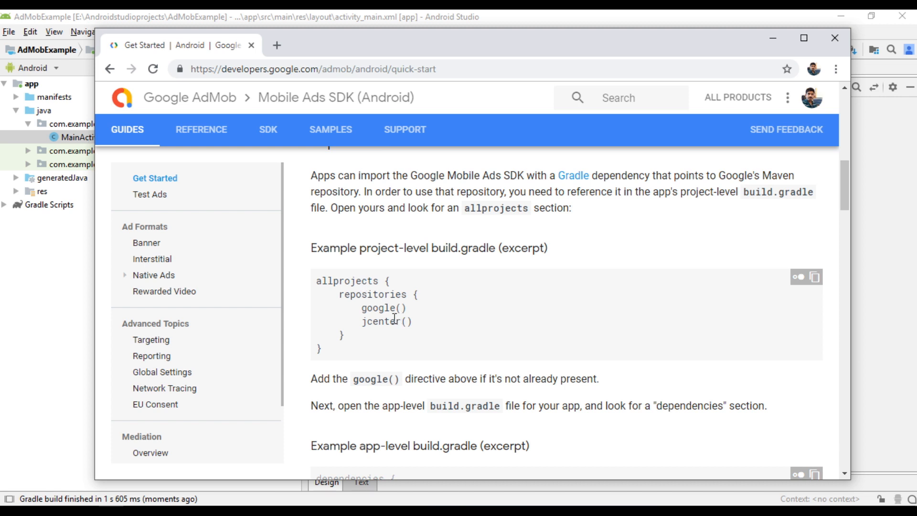
{"action": "double_click", "coordinate": [380, 308]}
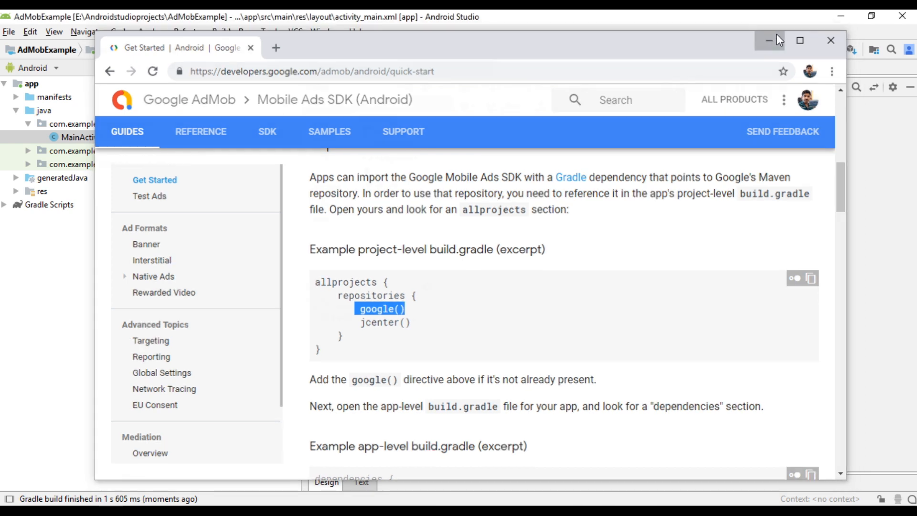
{"action": "left_click", "coordinate": [769, 40]}
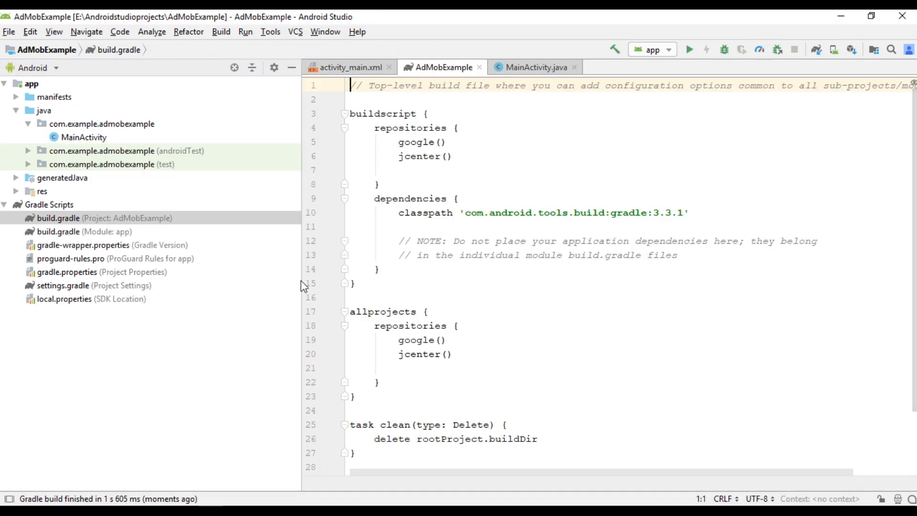
{"action": "scroll", "scroll_direction": "down", "scroll_amount": 3}
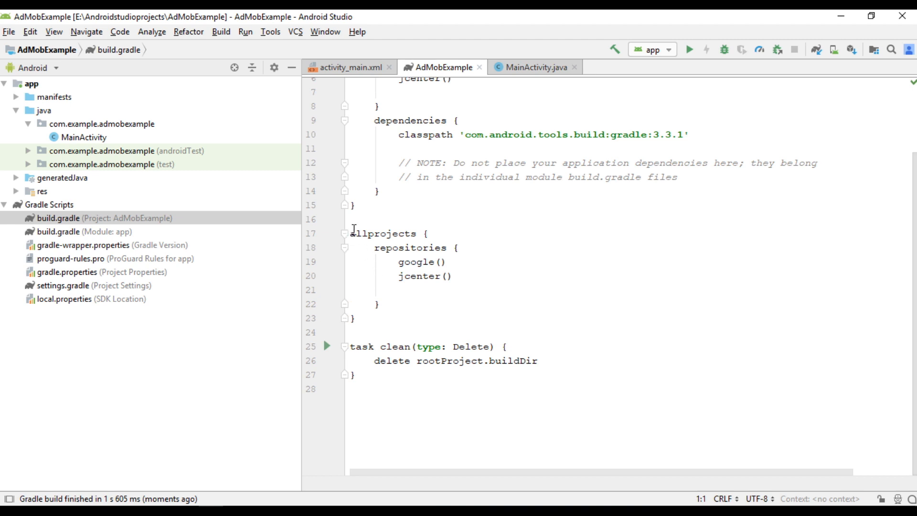
{"action": "left_click", "coordinate": [354, 317]}
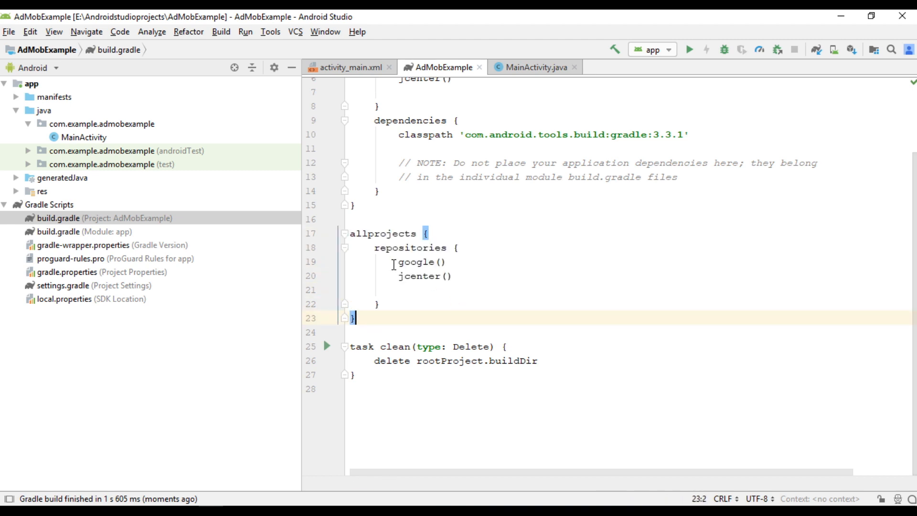
{"action": "double_click", "coordinate": [419, 261]}
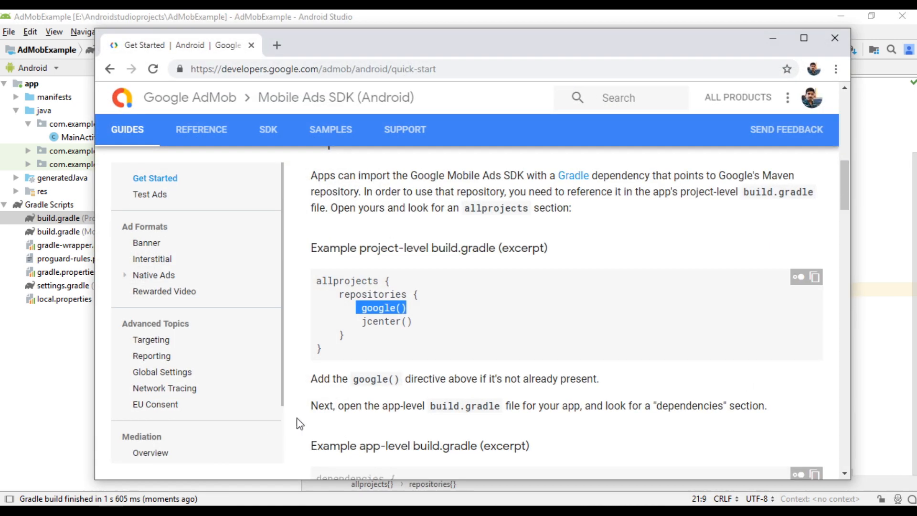
Scroll the guide to the app-level build.gradle example with play-services-ads 17.1.1.
{"action": "scroll", "scroll_direction": "down", "scroll_amount": 3}
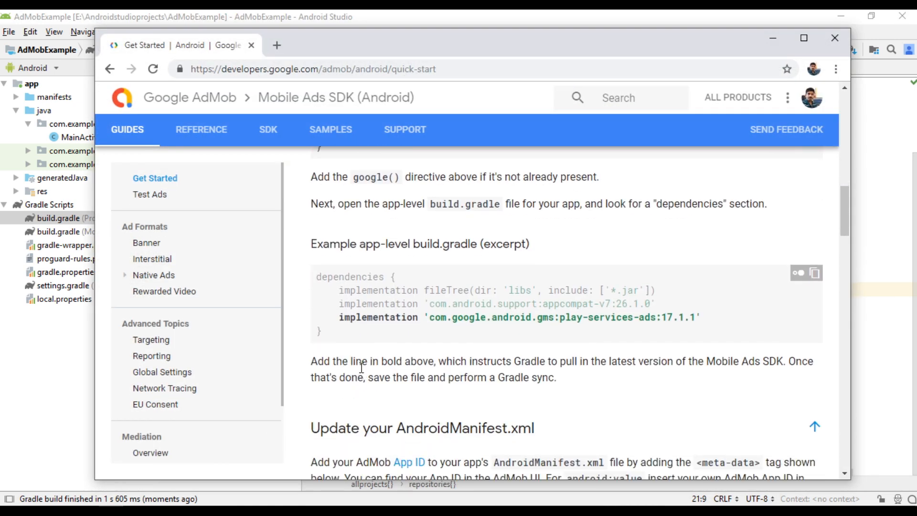
{"action": "mouse_move", "coordinate": [345, 320]}
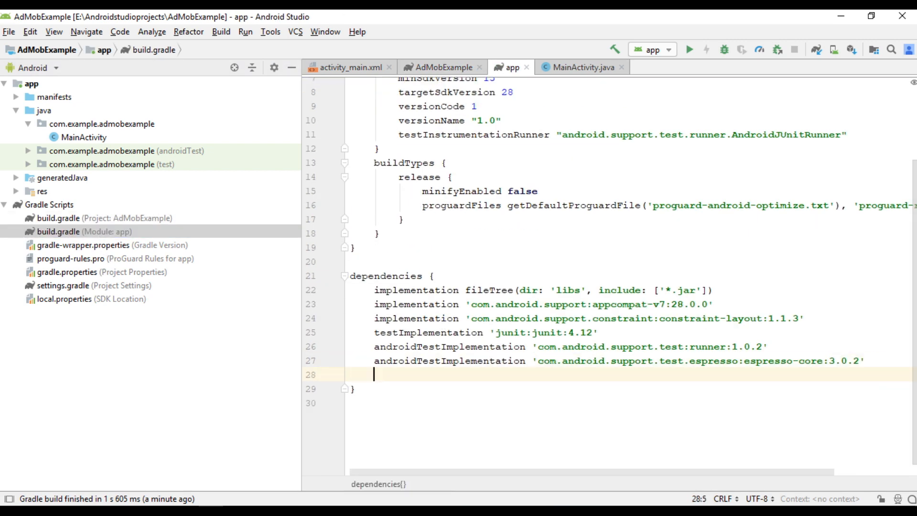
Add implementation 'com.google.android.gms:play-services-ads:17.1.3' to app dependencies and sync Gradle.
{"action": "key", "text": "enter"}
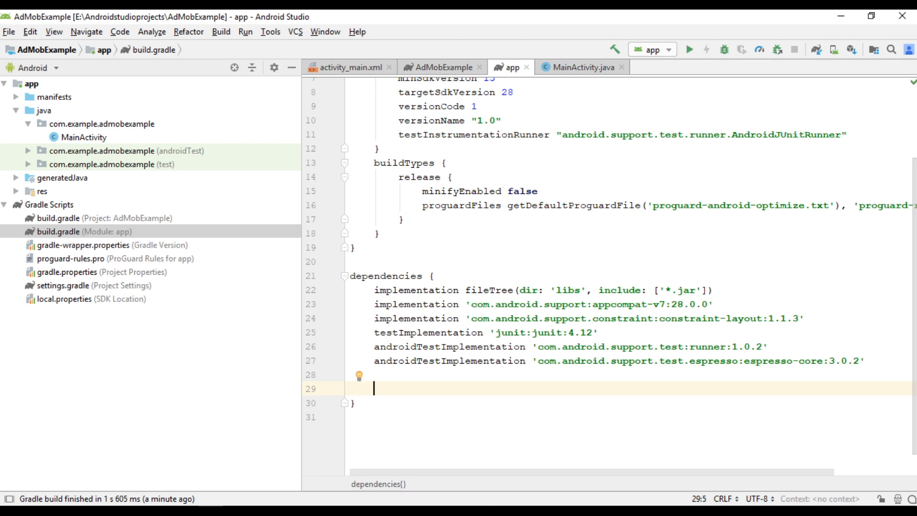
{"action": "type", "text": "implementation 'com.google.android.gms:play-services-ads:17.1.1'"}
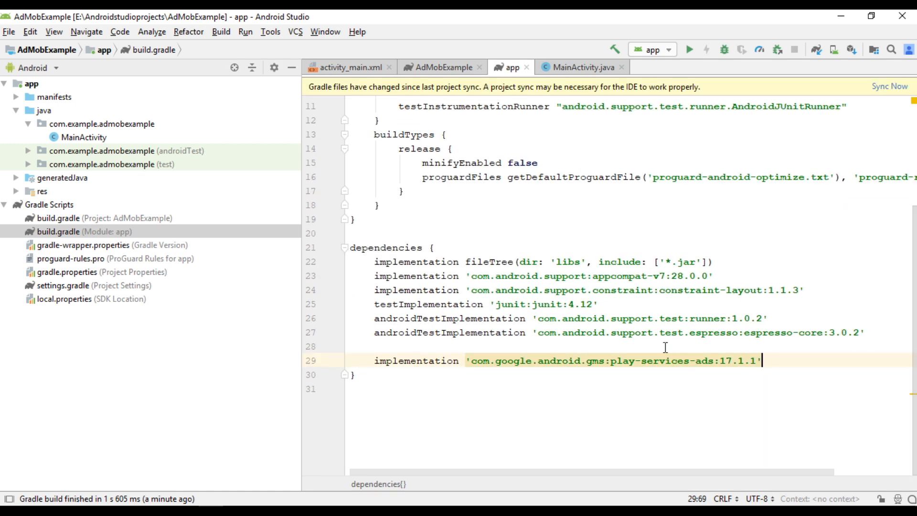
{"action": "mouse_move", "coordinate": [665, 361]}
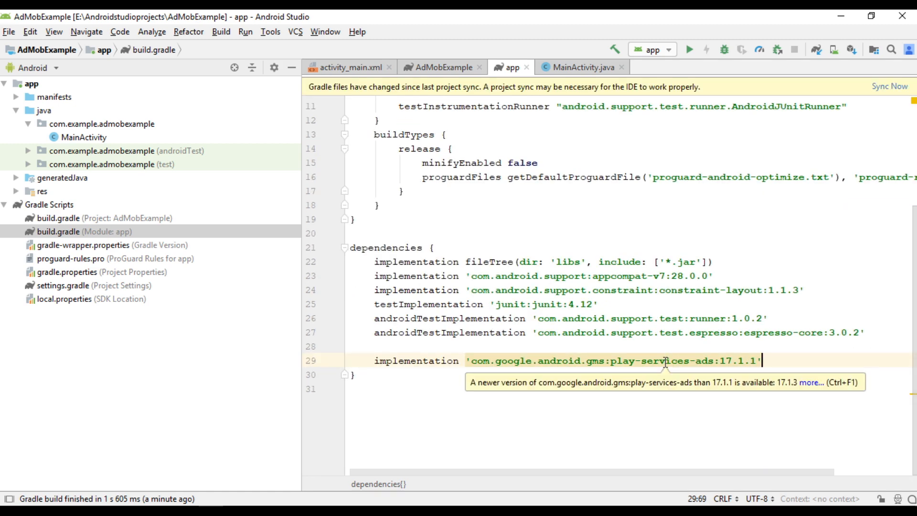
{"action": "mouse_move", "coordinate": [753, 389]}
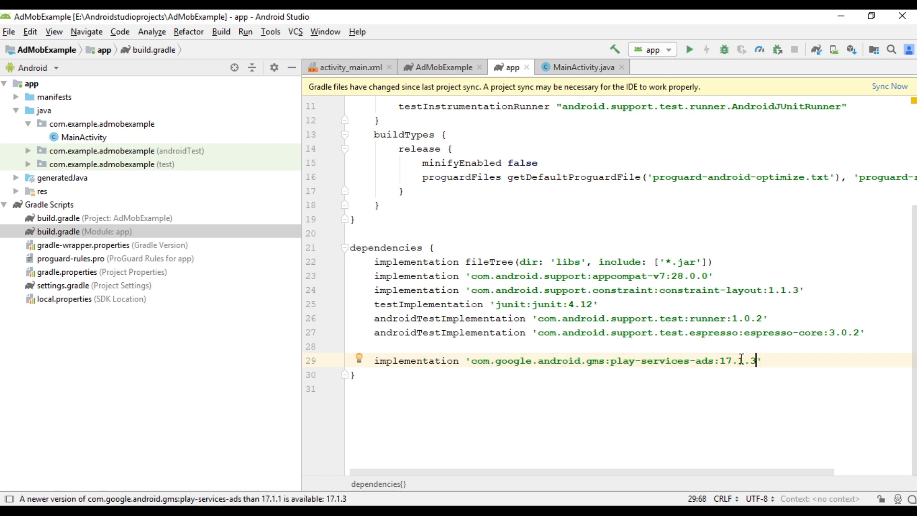
{"action": "mouse_move", "coordinate": [842, 222]}
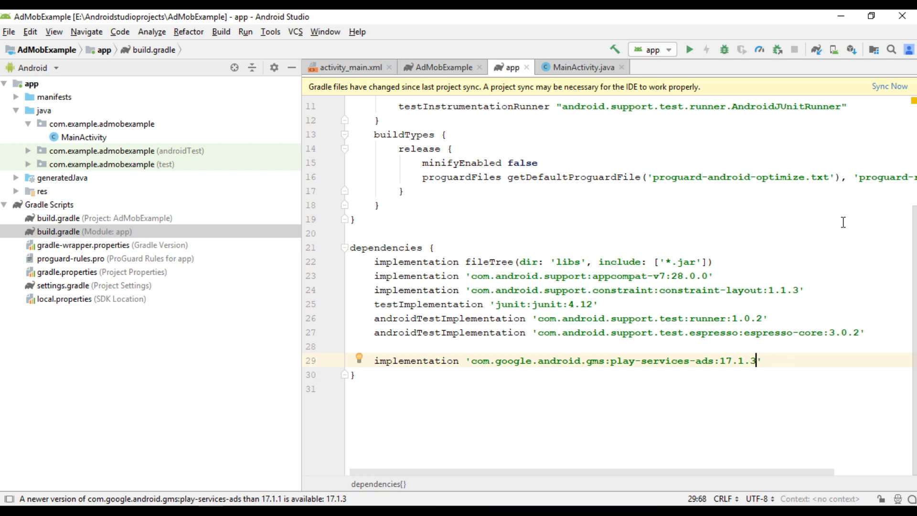
{"action": "mouse_move", "coordinate": [740, 192]}
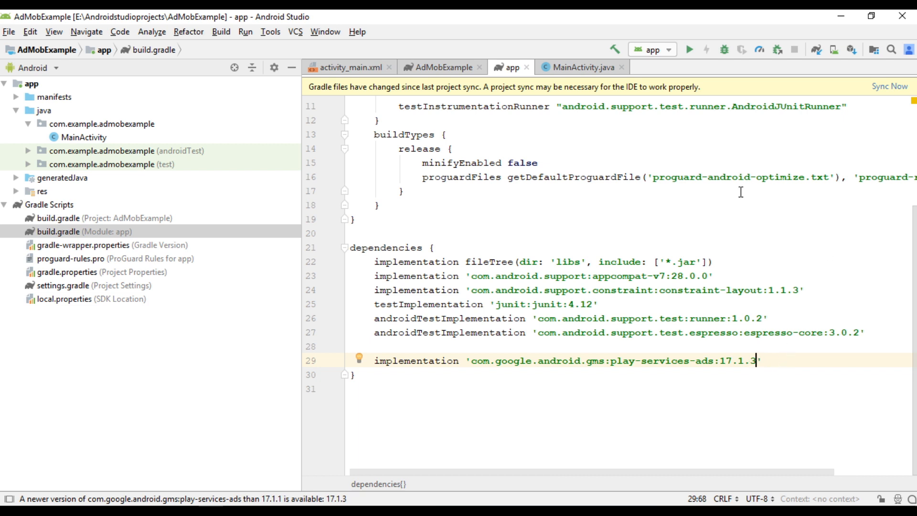
{"action": "mouse_move", "coordinate": [888, 99]}
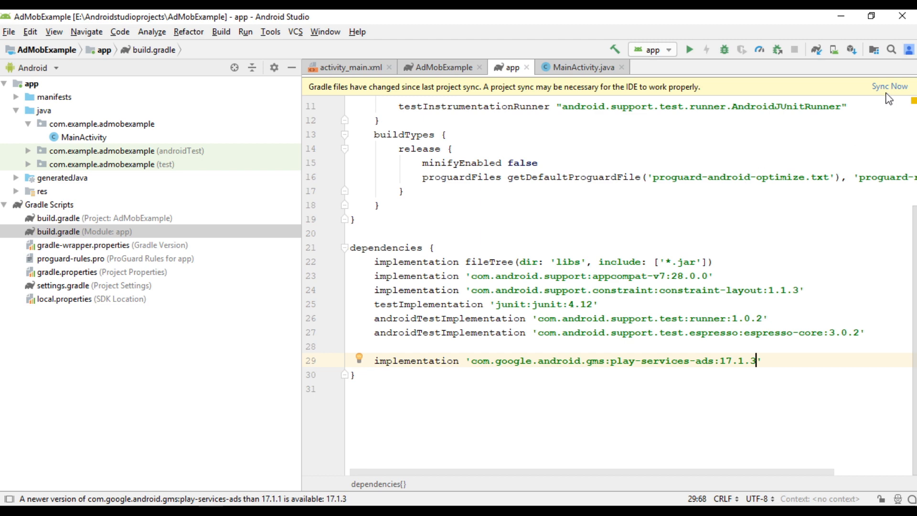
{"action": "left_click", "coordinate": [890, 86]}
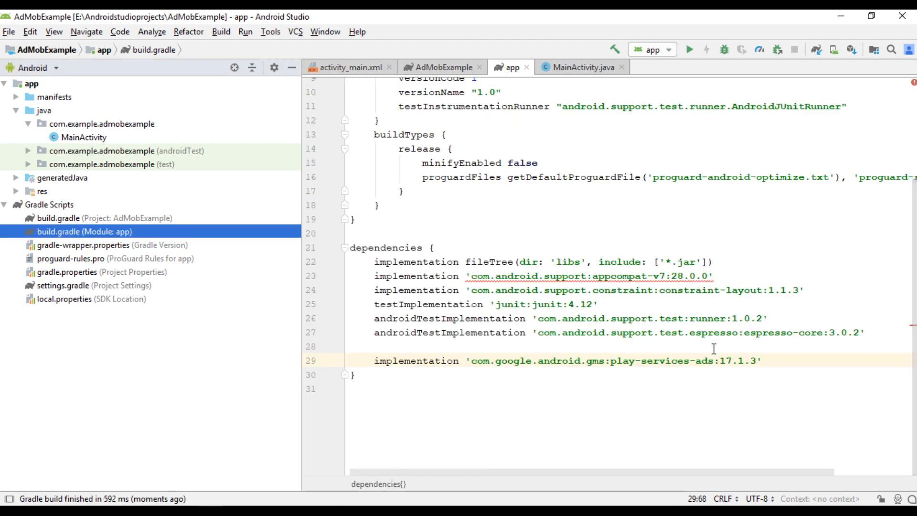
{"action": "mouse_move", "coordinate": [618, 275]}
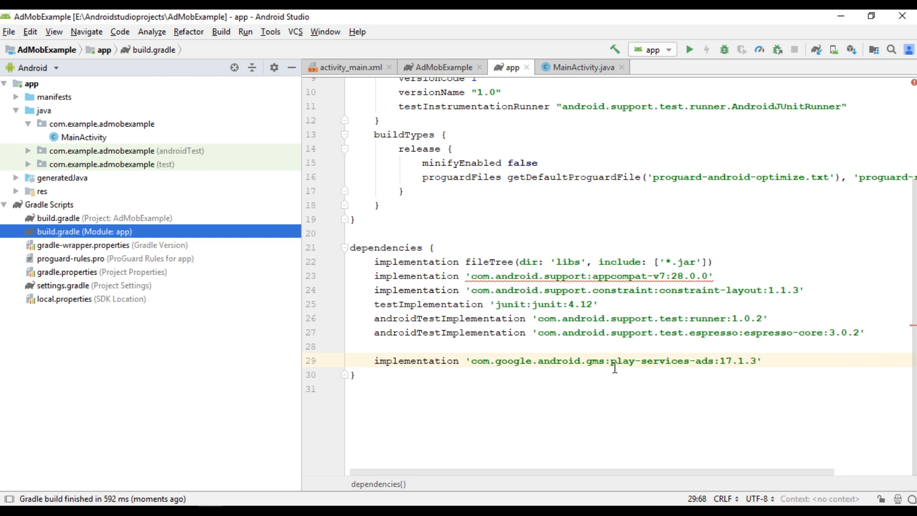
{"action": "mouse_move", "coordinate": [742, 380]}
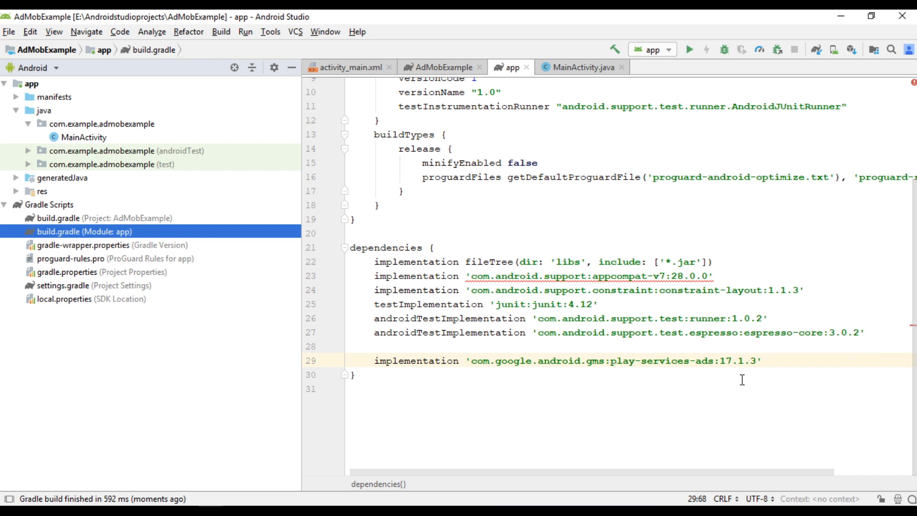
{"action": "mouse_move", "coordinate": [631, 276]}
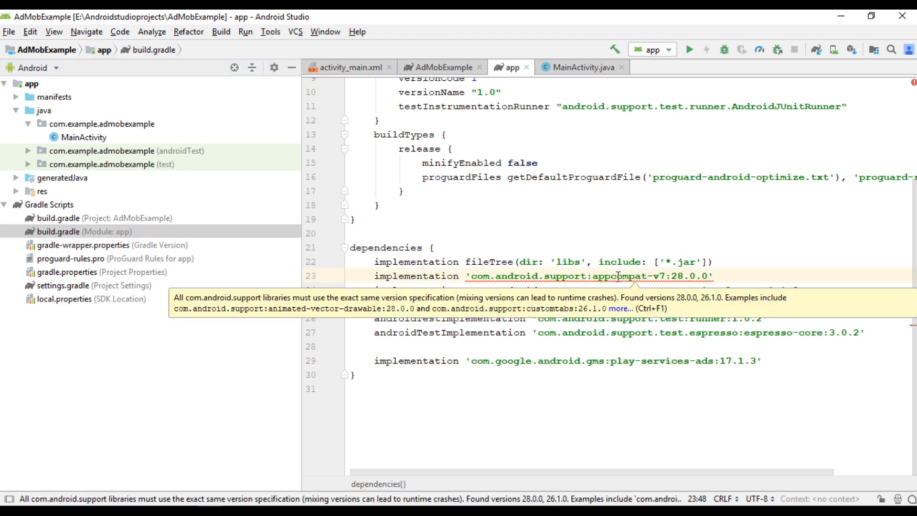
{"action": "left_click", "coordinate": [617, 276]}
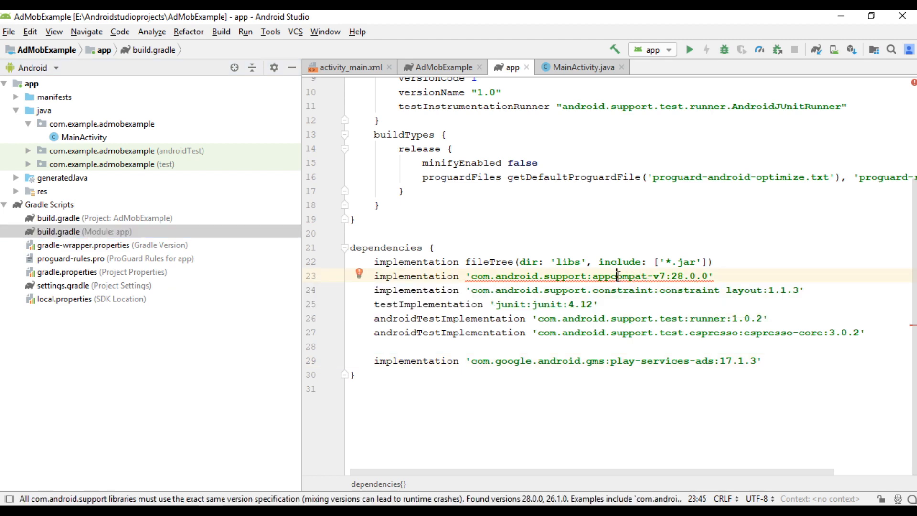
{"action": "mouse_move", "coordinate": [617, 276]}
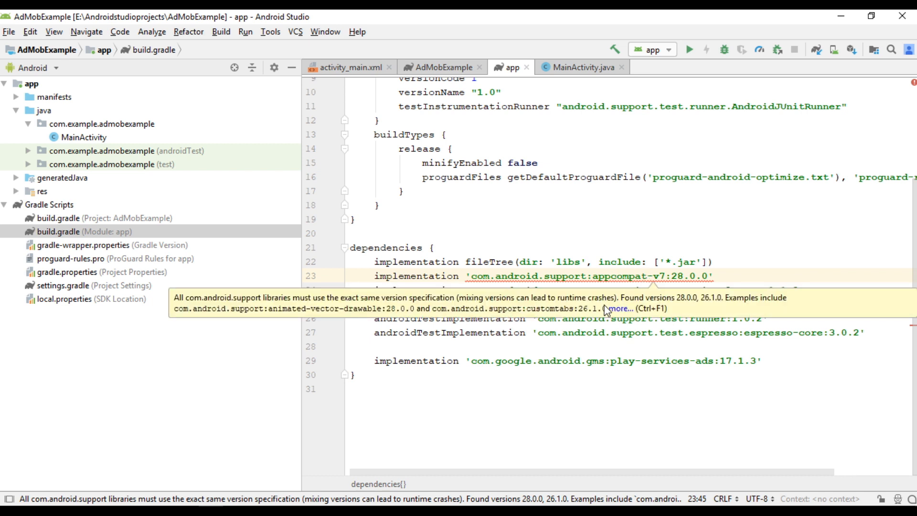
{"action": "mouse_move", "coordinate": [586, 318]}
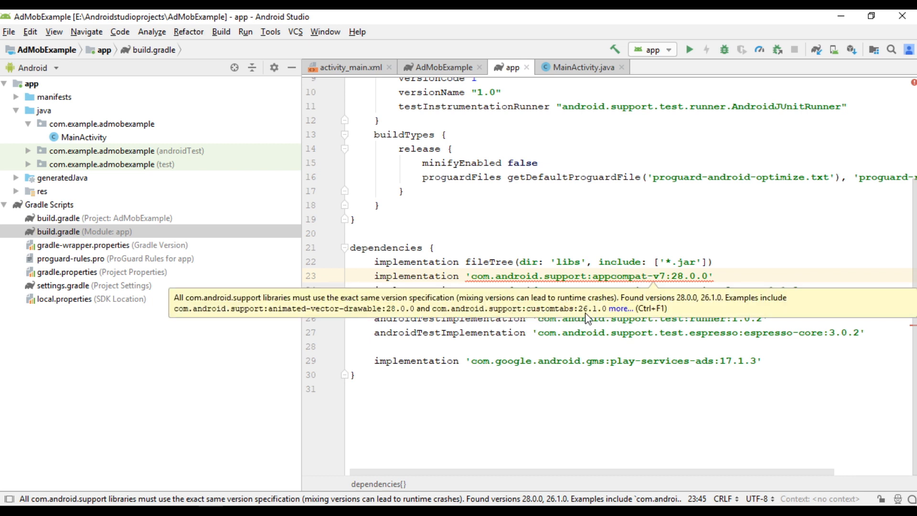
{"action": "mouse_move", "coordinate": [565, 316]}
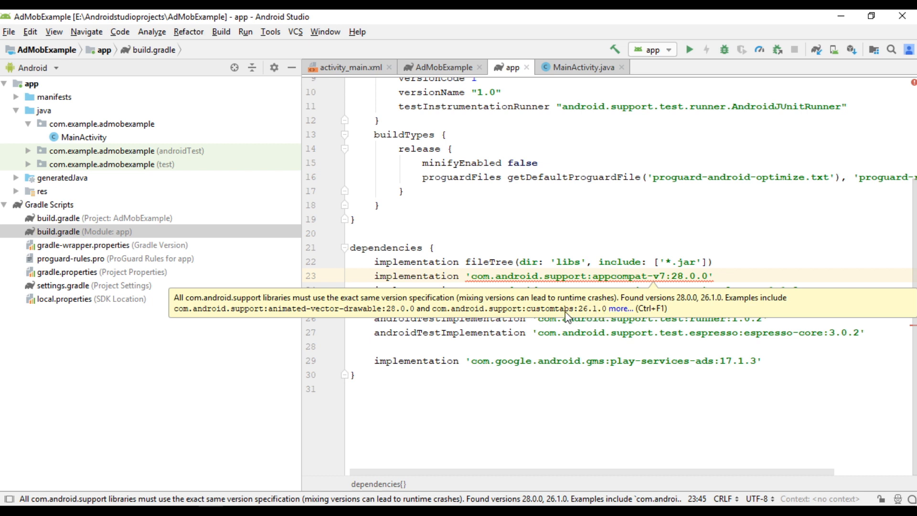
{"action": "double_click", "coordinate": [453, 308]}
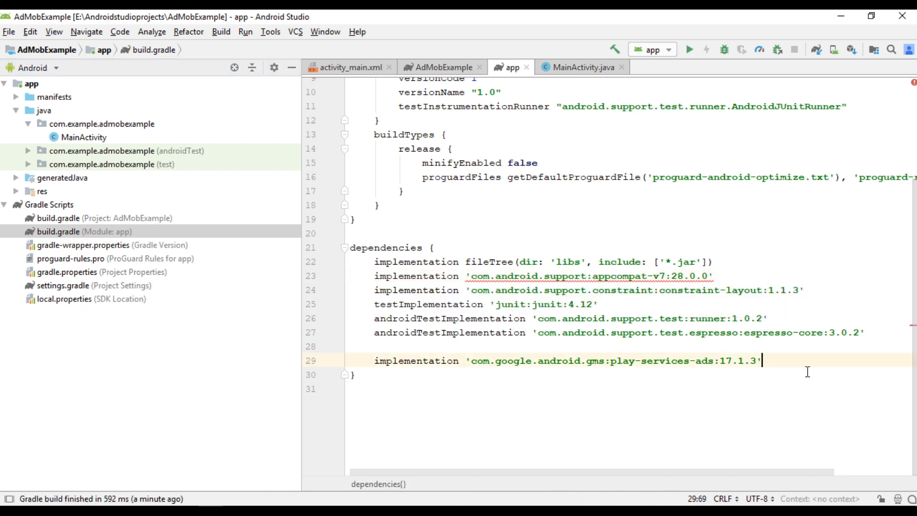
Add implementation 'com.android.support:customtabs:28.0.0' below play-services-ads.
{"action": "type", "text": "im"}
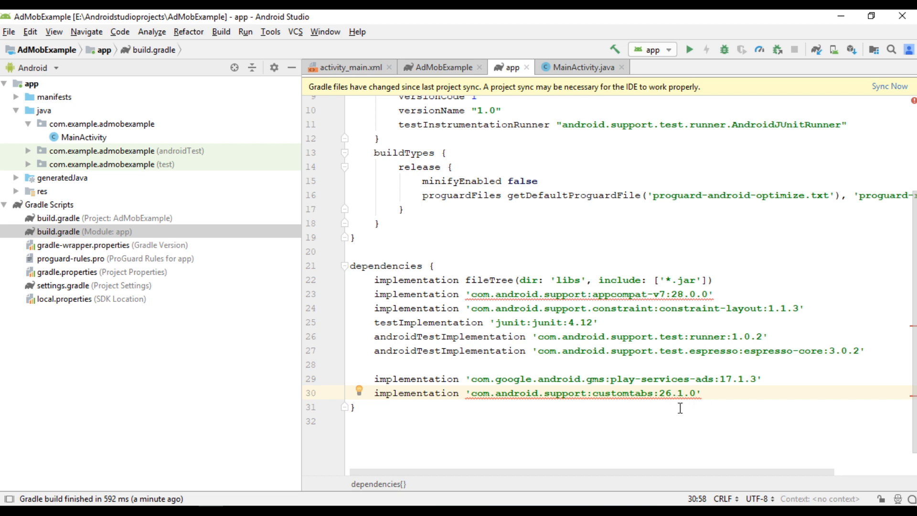
{"action": "mouse_move", "coordinate": [678, 393]}
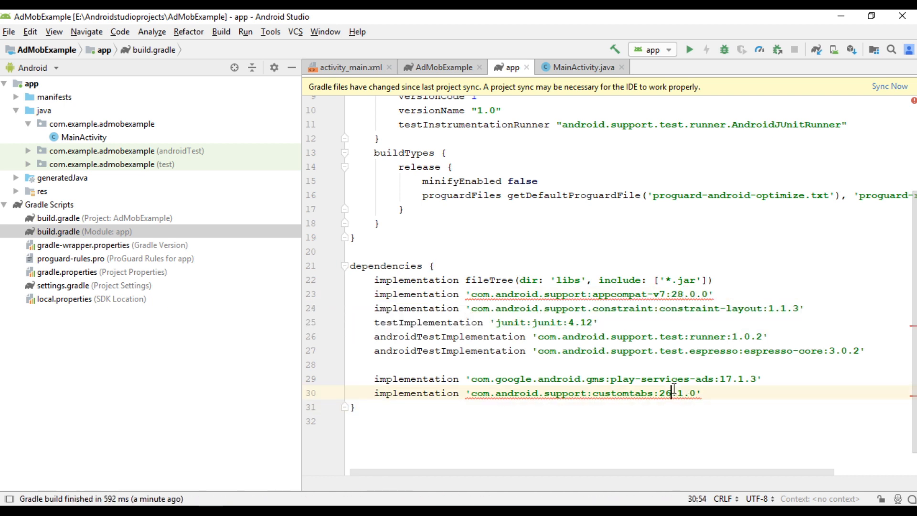
{"action": "type", "text": "28.1"}
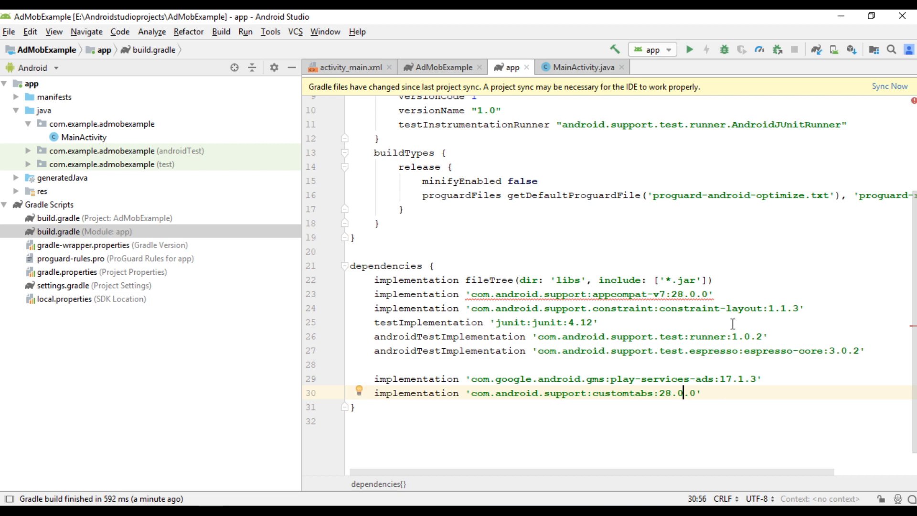
Sync, add support-media-compat:28.0.0 and support-v4:28.0.0, then sync again.
{"action": "left_click", "coordinate": [889, 86]}
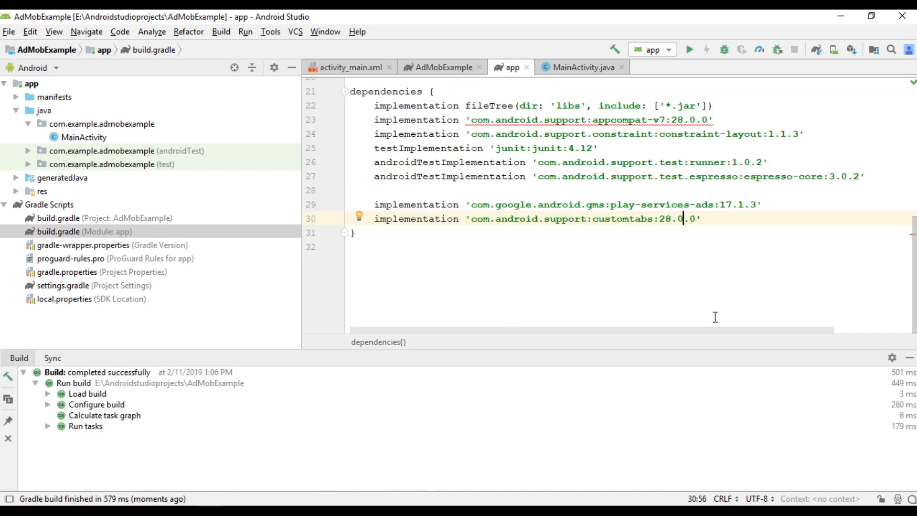
{"action": "mouse_move", "coordinate": [628, 120]}
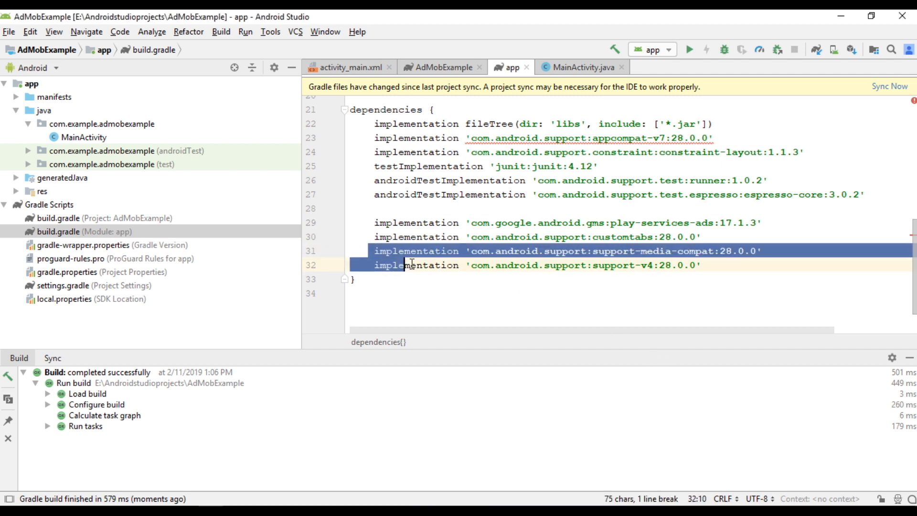
{"action": "left_click", "coordinate": [692, 293]}
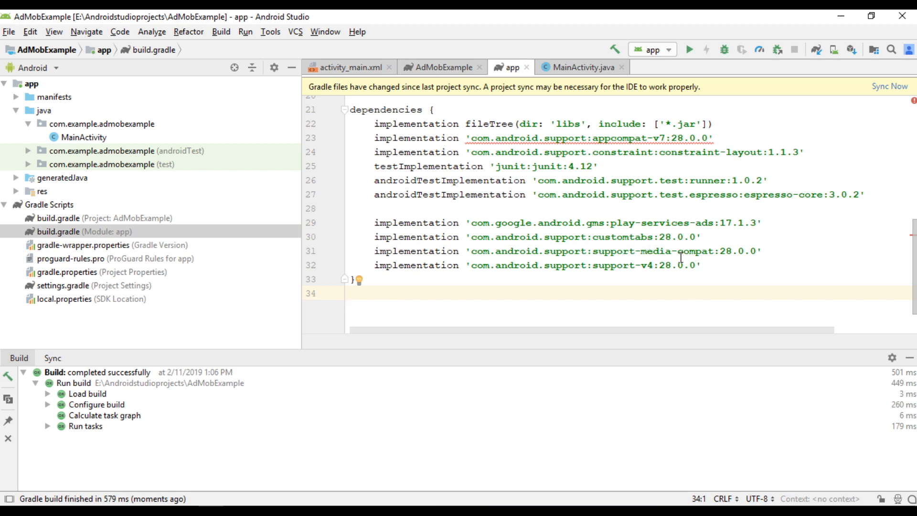
{"action": "mouse_move", "coordinate": [605, 261]}
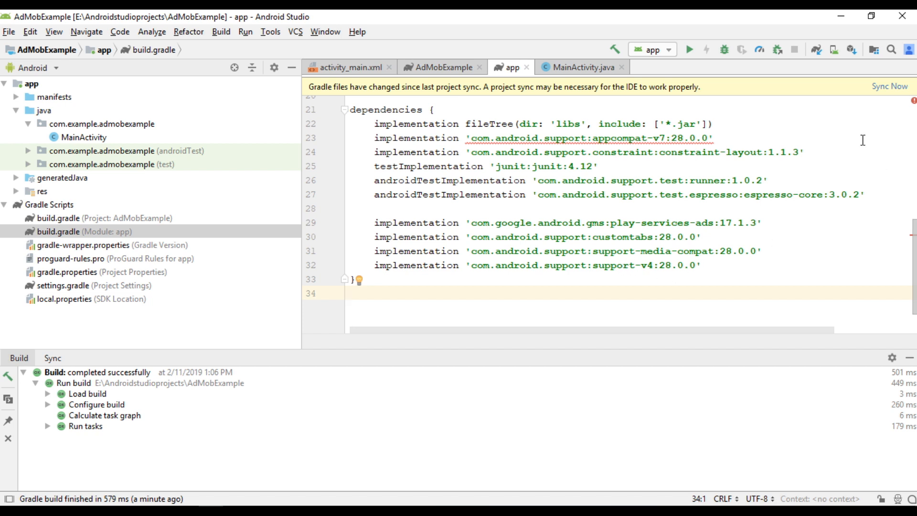
{"action": "left_click", "coordinate": [889, 86]}
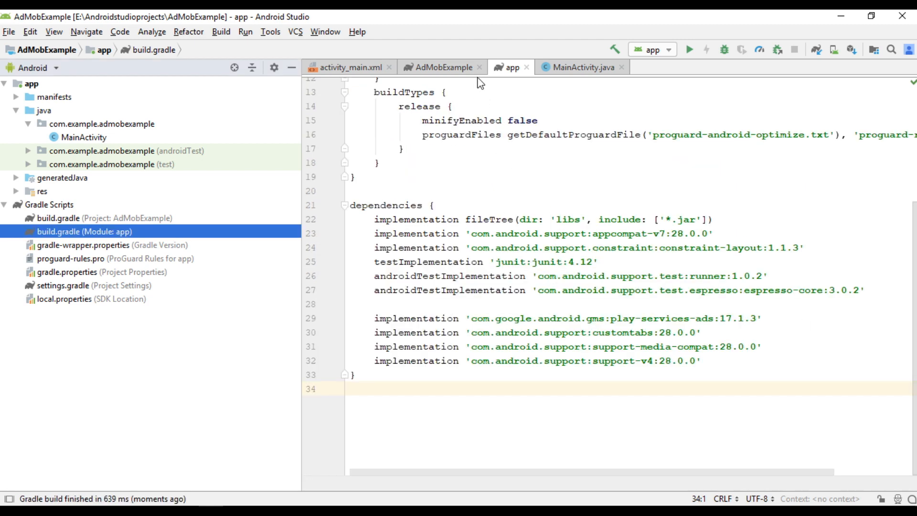
Close the build.gradle (Module: app) tab, leaving activity_main.xml in the editor.
{"action": "left_click", "coordinate": [479, 68]}
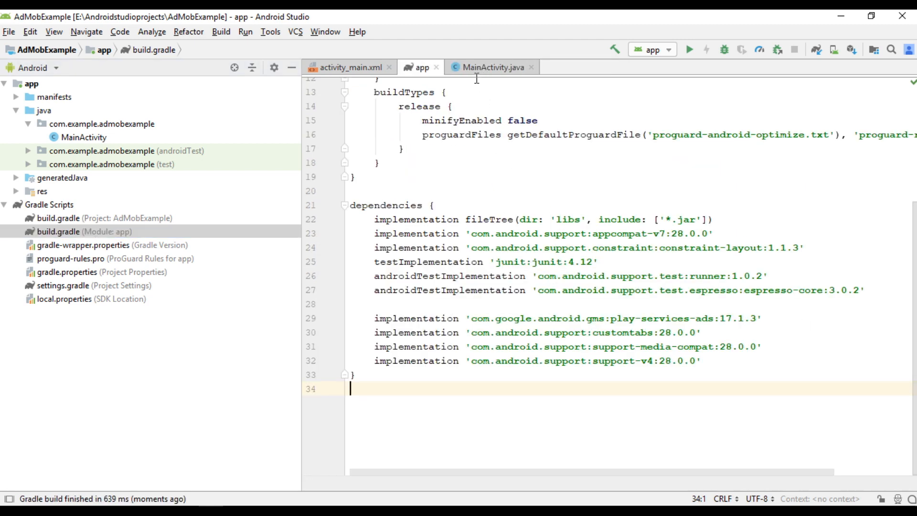
{"action": "left_click", "coordinate": [350, 66]}
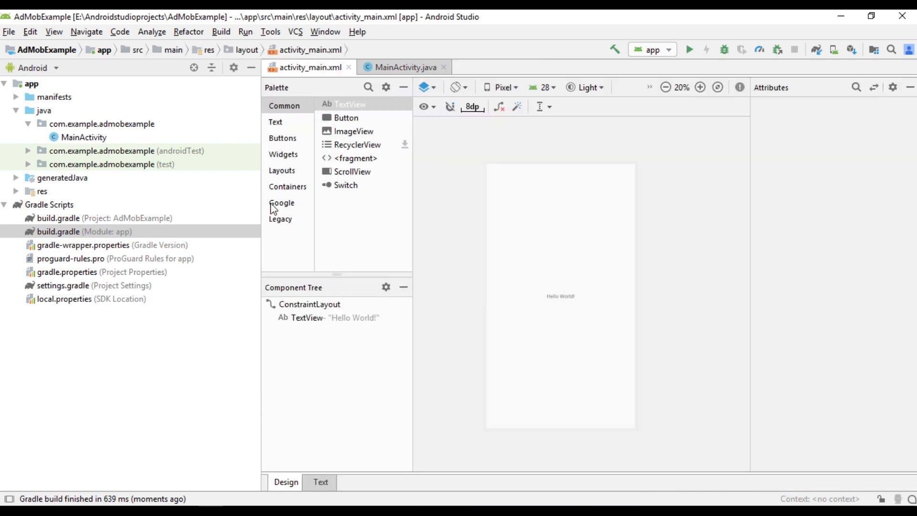
{"action": "mouse_move", "coordinate": [18, 101]}
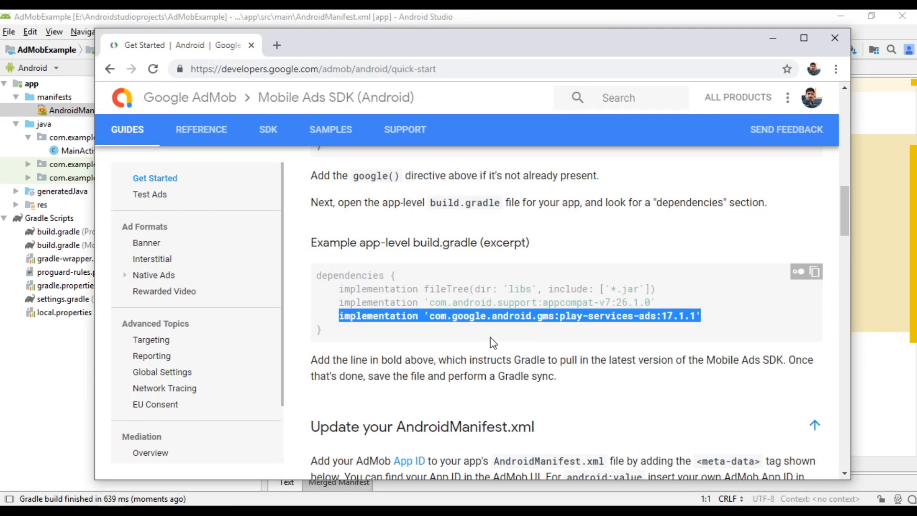
{"action": "scroll", "scroll_direction": "down", "scroll_amount": 3}
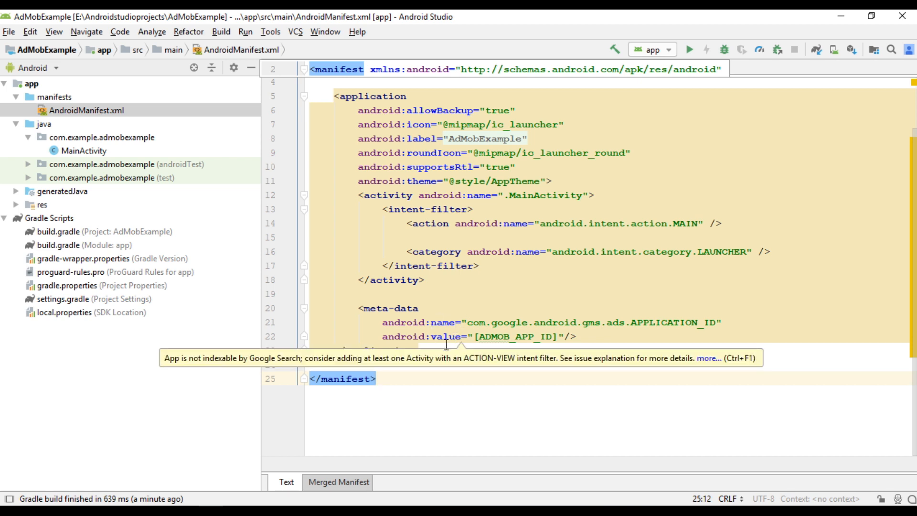
{"action": "mouse_move", "coordinate": [672, 332]}
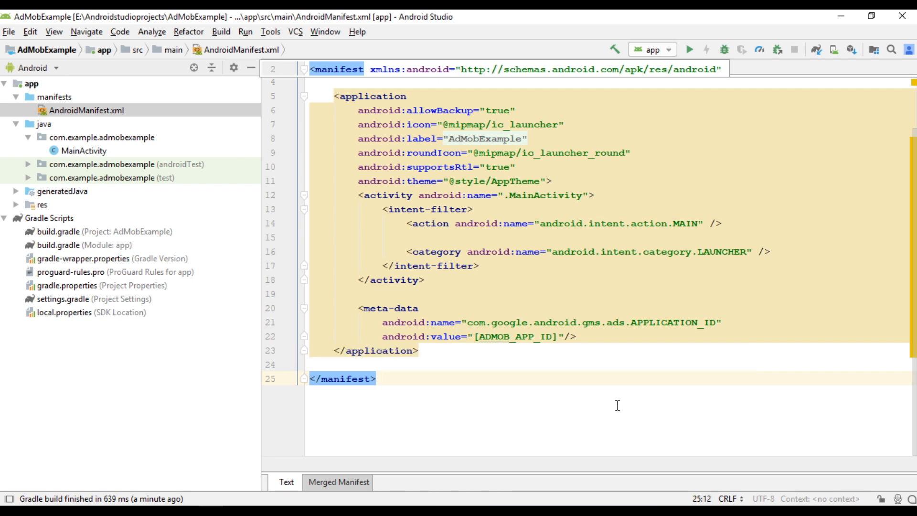
{"action": "mouse_move", "coordinate": [227, 498]}
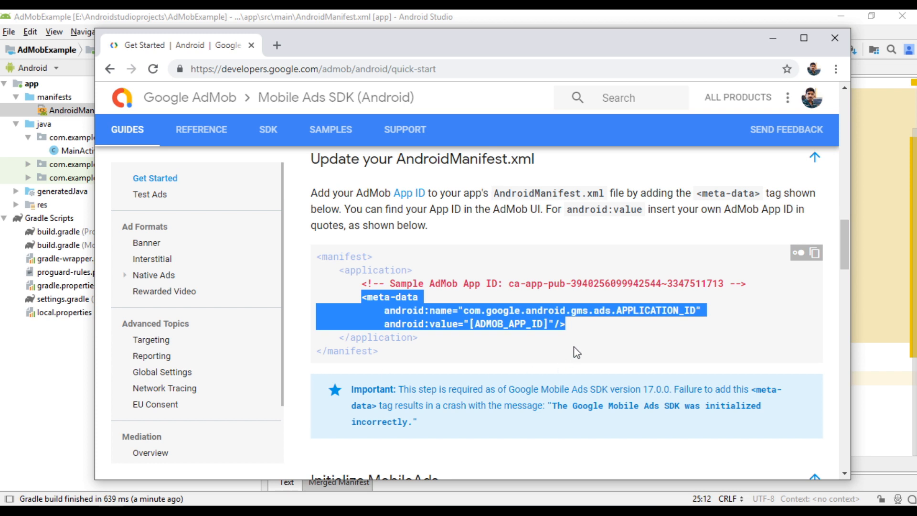
{"action": "left_click", "coordinate": [578, 352]}
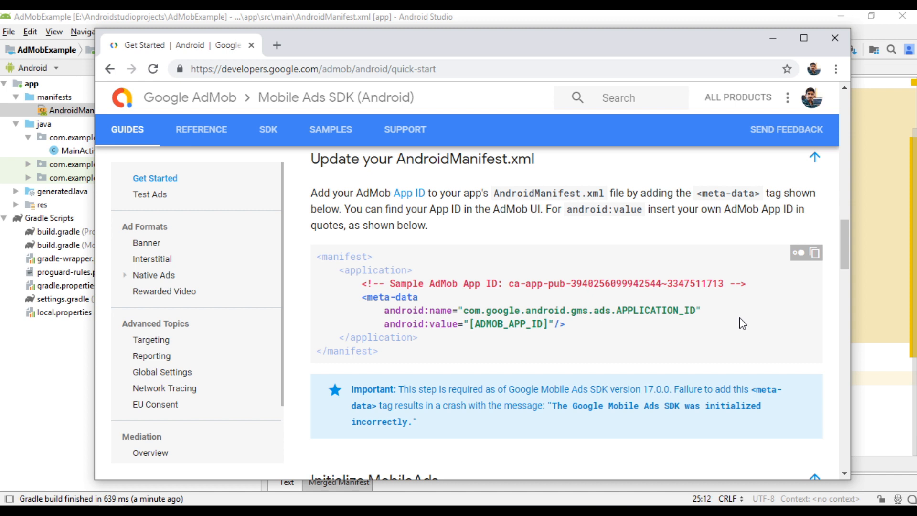
{"action": "mouse_move", "coordinate": [509, 282]}
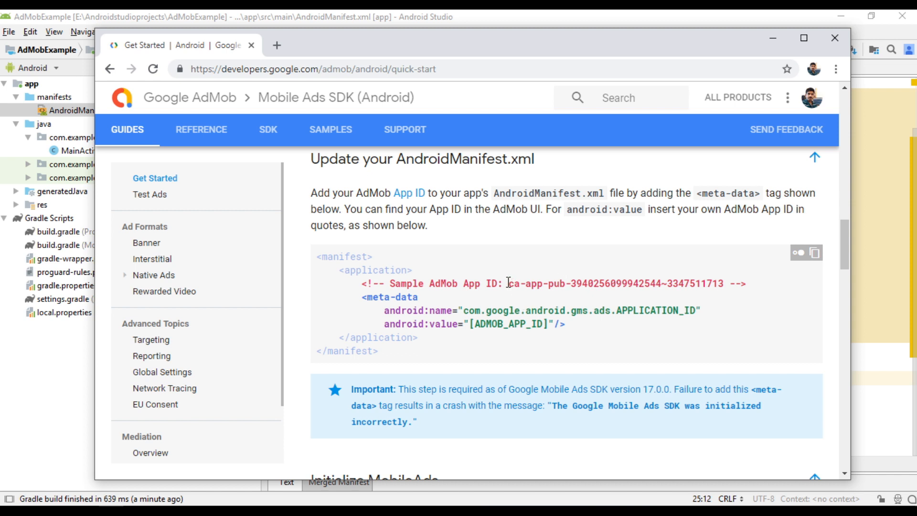
{"action": "double_click", "coordinate": [624, 283]}
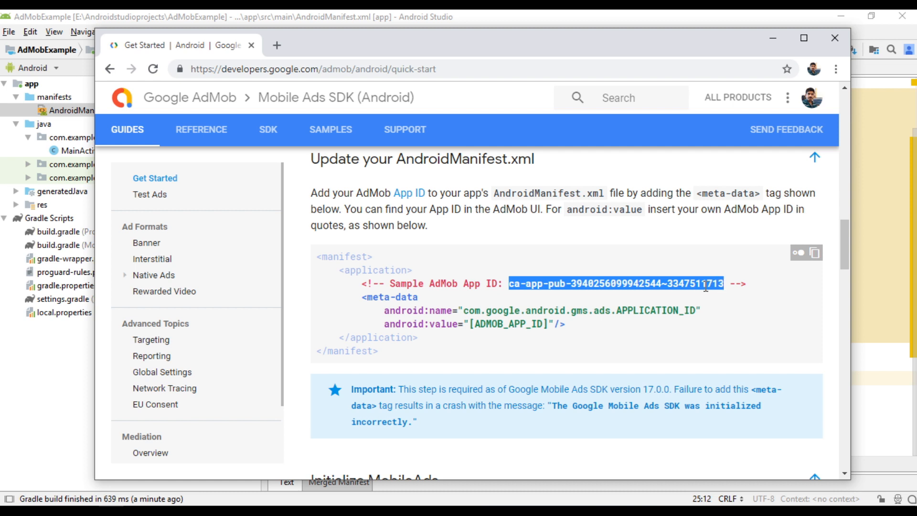
{"action": "mouse_move", "coordinate": [612, 307]}
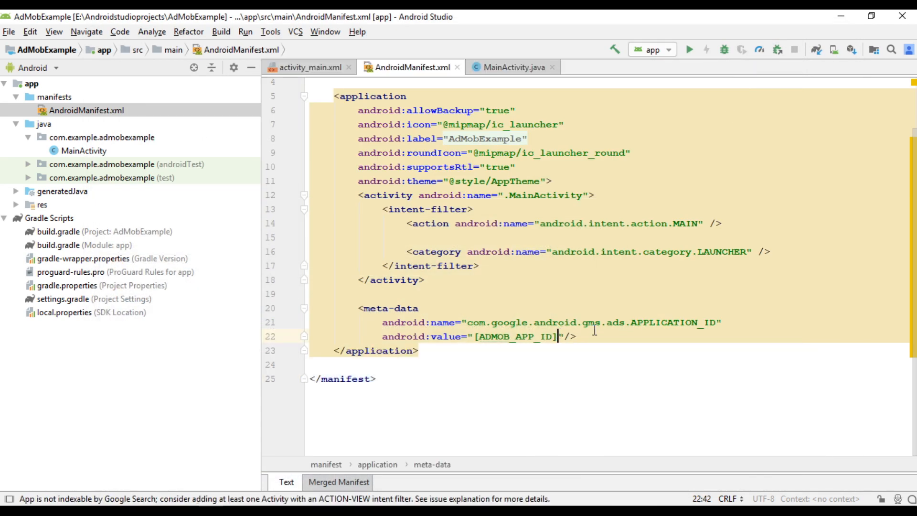
{"action": "key", "text": "Backspace"}
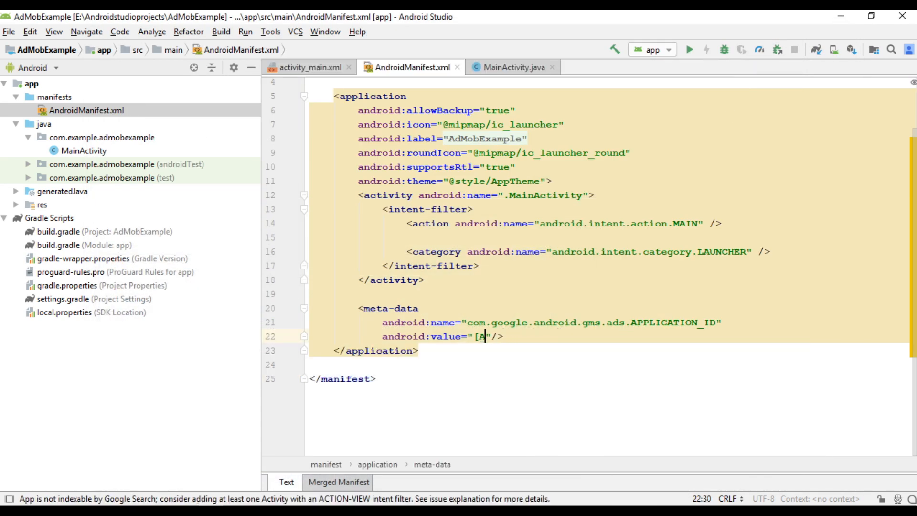
{"action": "type", "text": "ca-app-pub-3940256099942544~3347511713"}
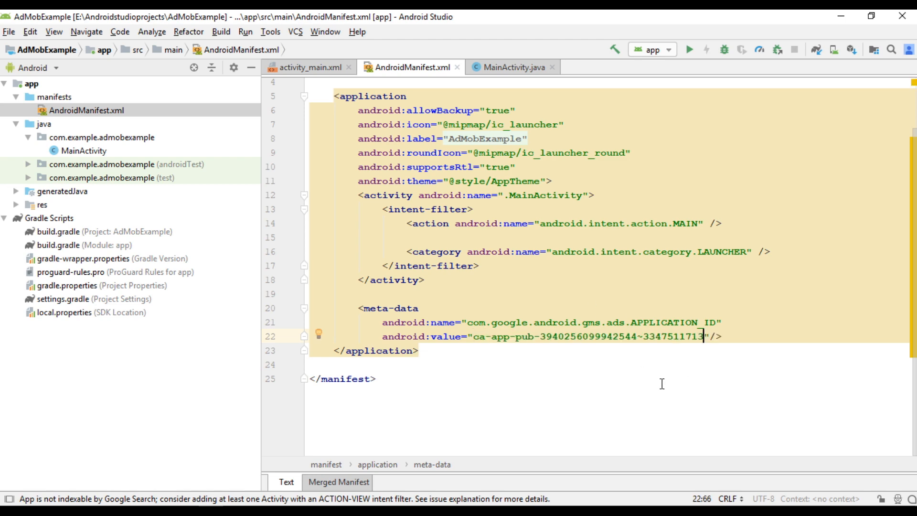
{"action": "scroll", "scroll_direction": "up", "scroll_amount": 3}
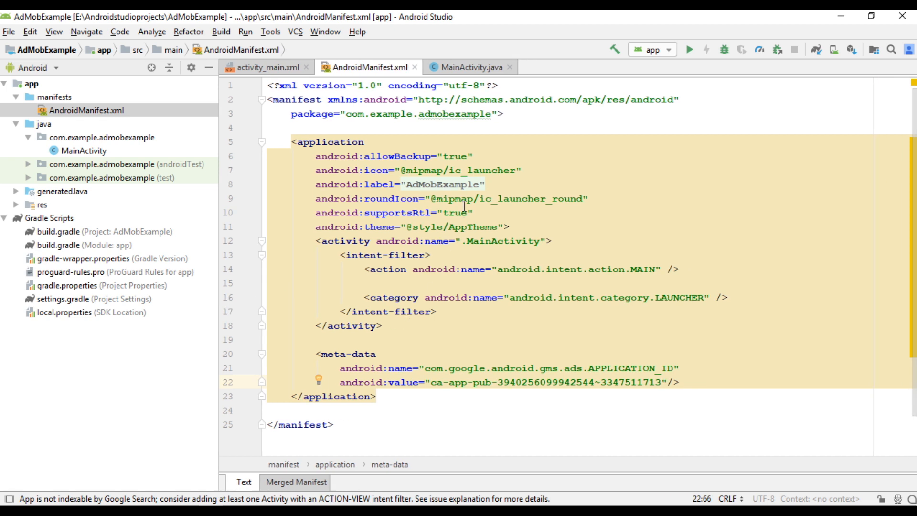
{"action": "left_click", "coordinate": [471, 67]}
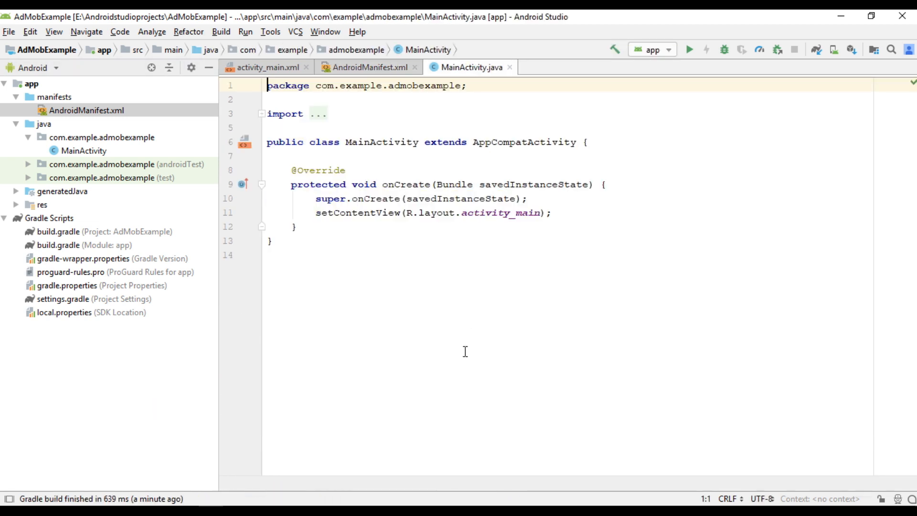
{"action": "key", "text": "Enter"}
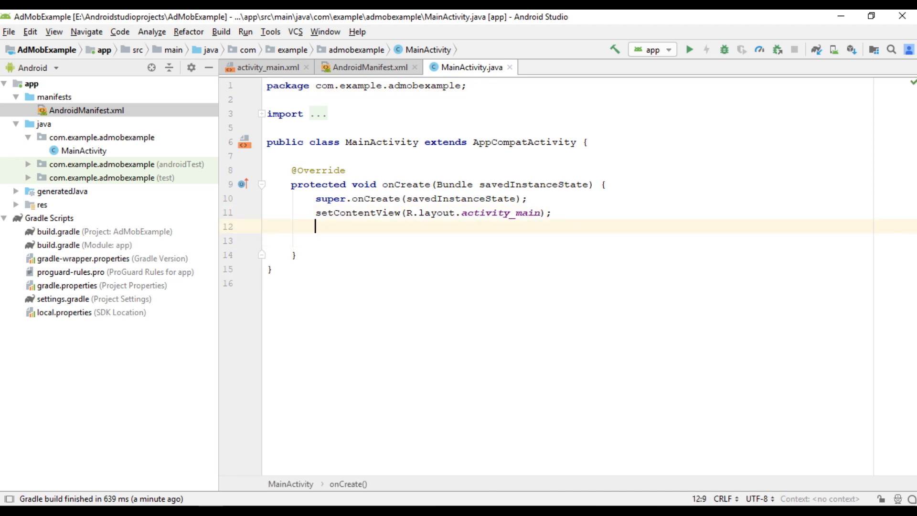
{"action": "type", "text": "MO"}
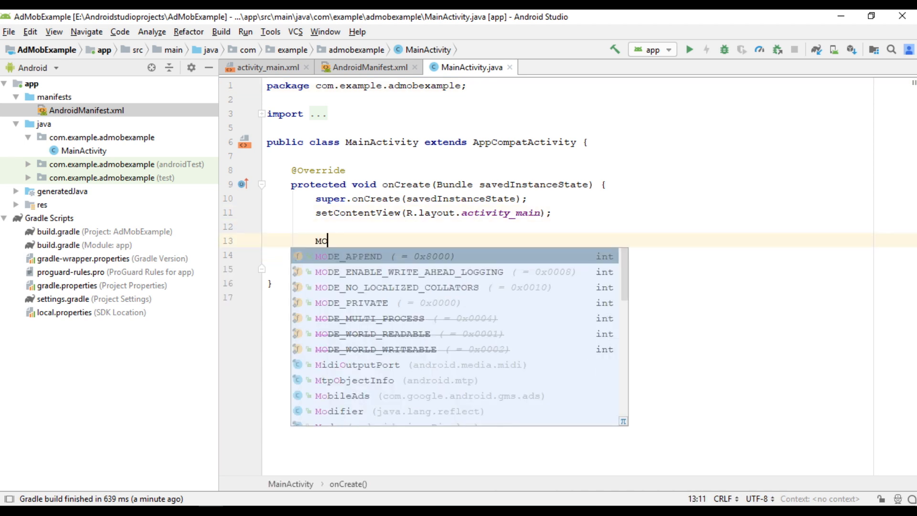
{"action": "key", "text": "Backspace"}
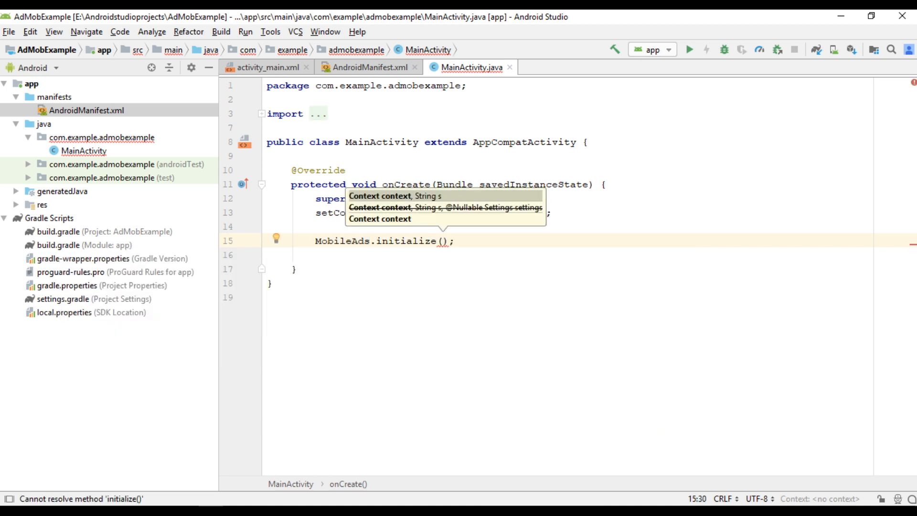
{"action": "type", "text": "this, \""}
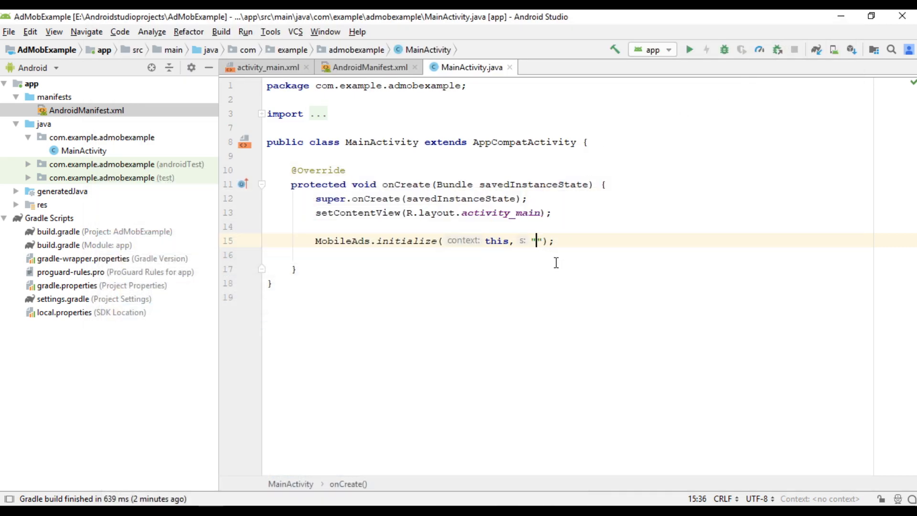
{"action": "type", "text": "ca-app-pub-3940256099942544~3347511713"}
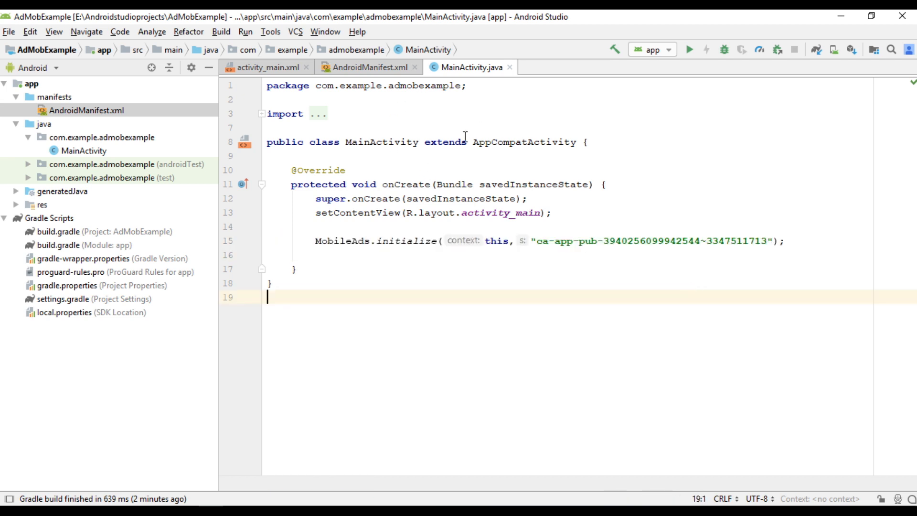
{"action": "mouse_move", "coordinate": [453, 221]}
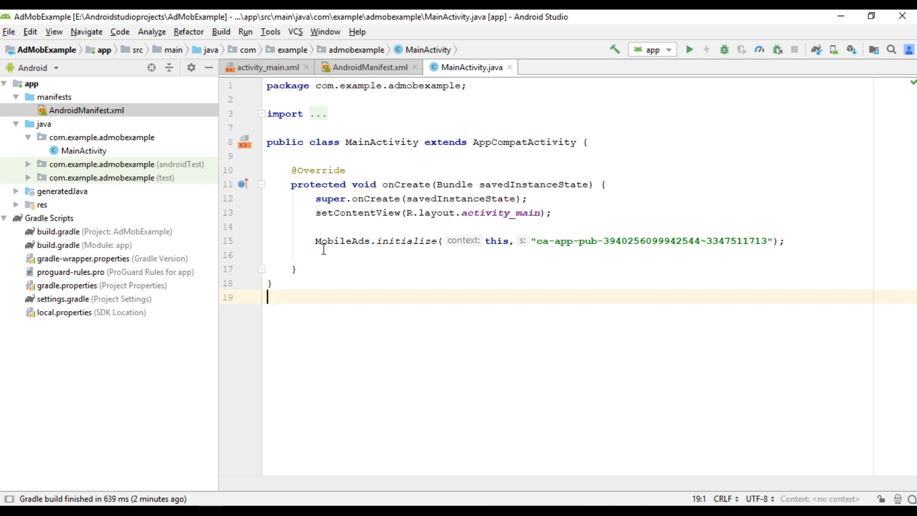
{"action": "mouse_move", "coordinate": [658, 297]}
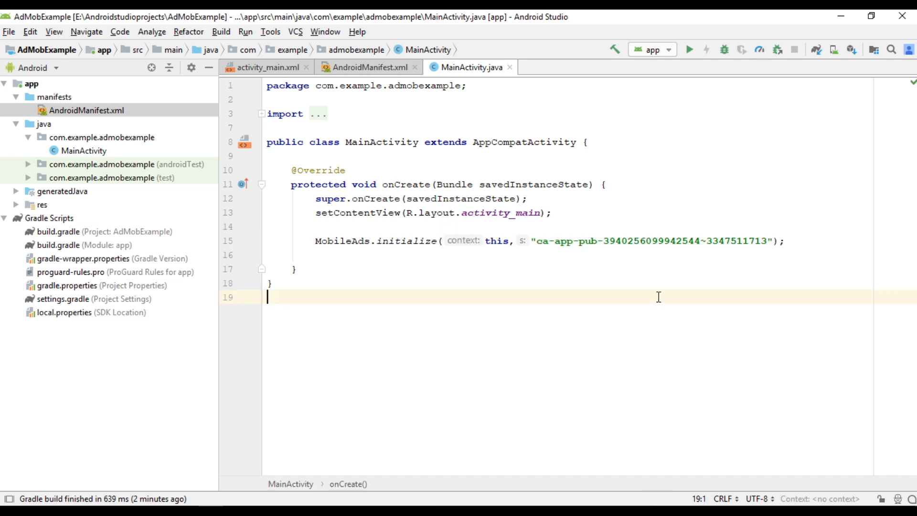
{"action": "mouse_move", "coordinate": [636, 296]}
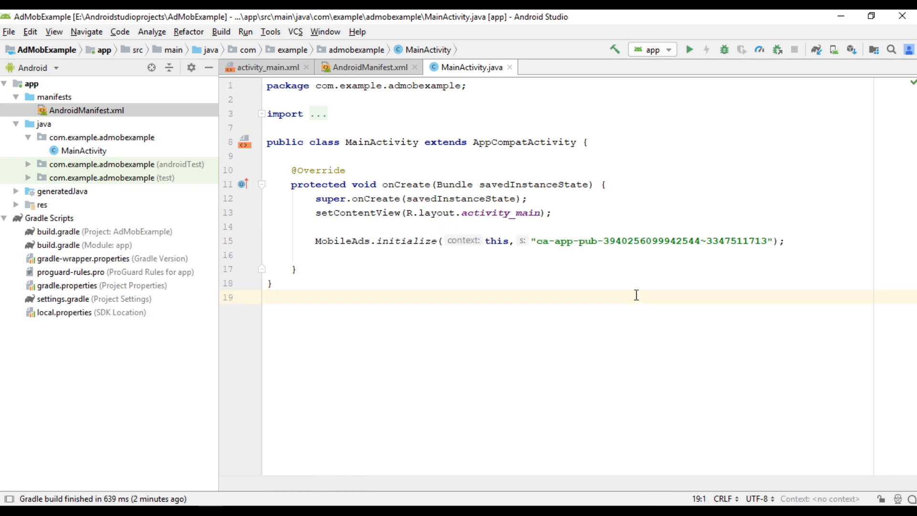